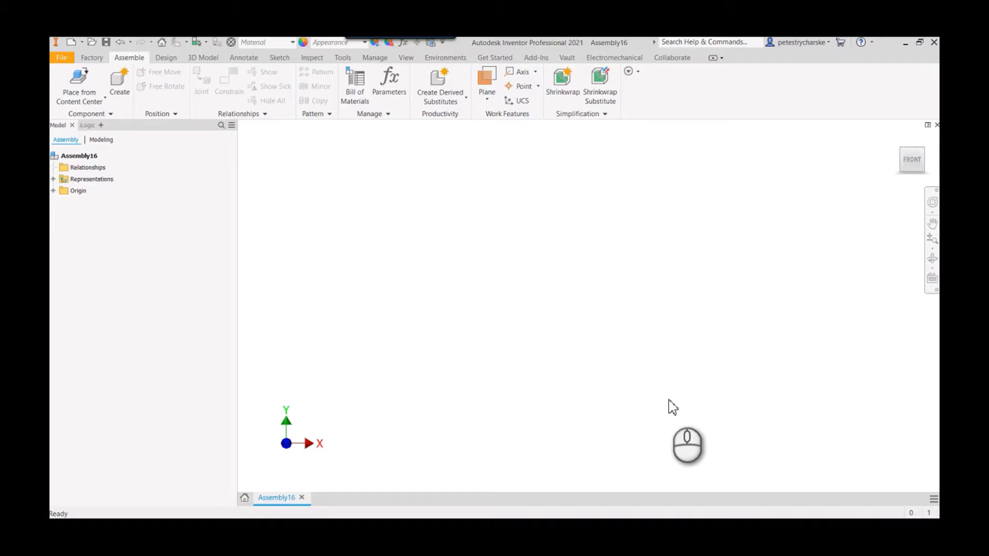
mouse_move(529, 281)
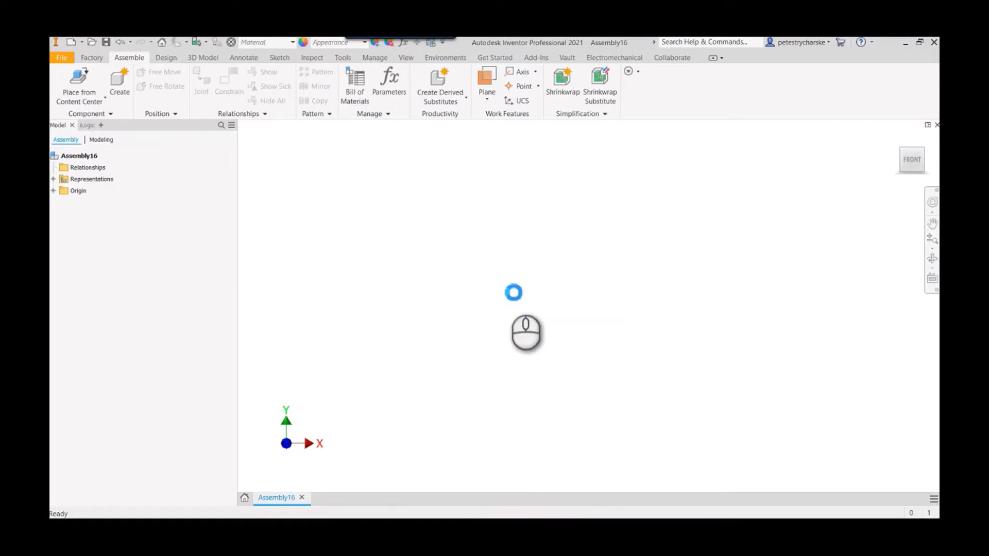
Open the Content Center library on Fasteners > Bolts > Round Head.
click(78, 85)
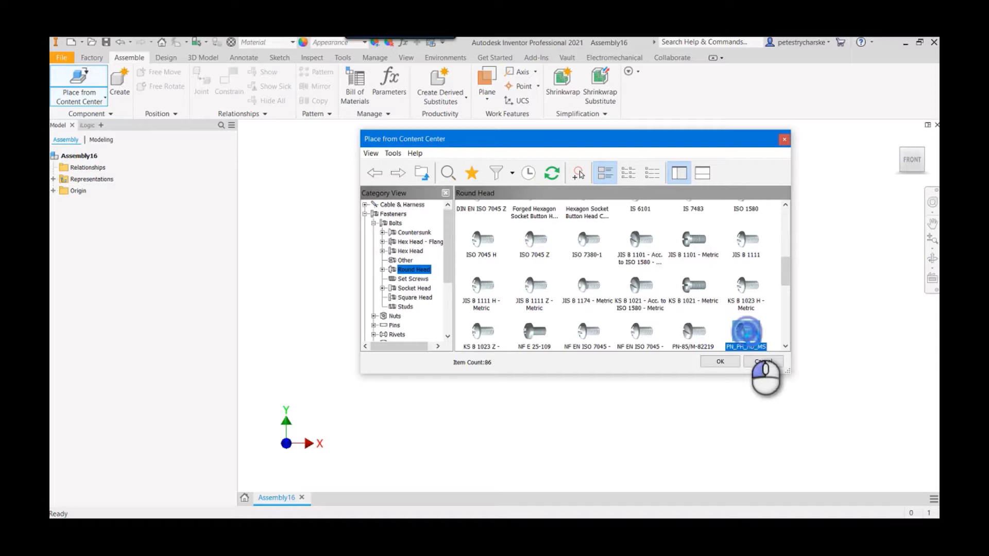
Open PN_PH_HD_MS options at size 1/4 and review its lengths and UNC/UNF thread types.
double_click(745, 331)
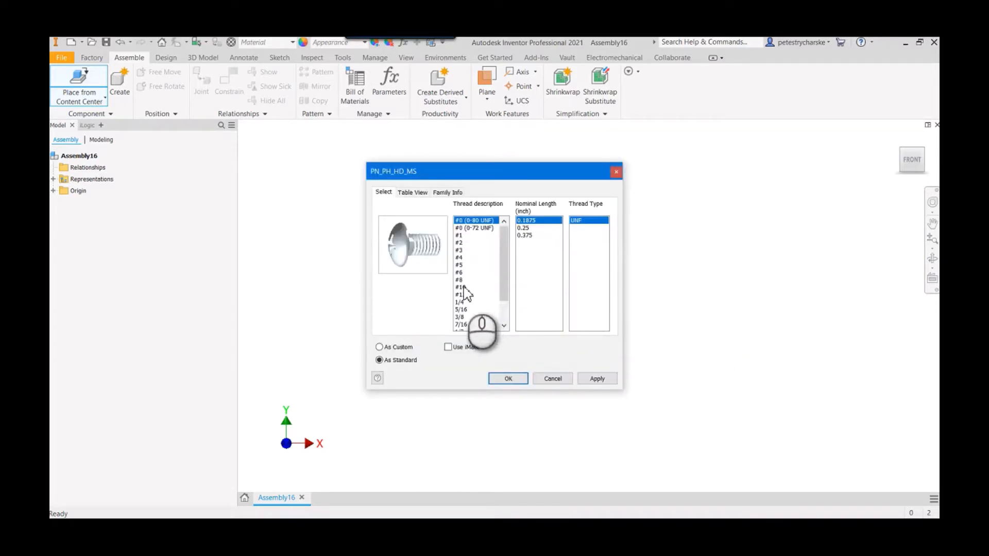
click(461, 287)
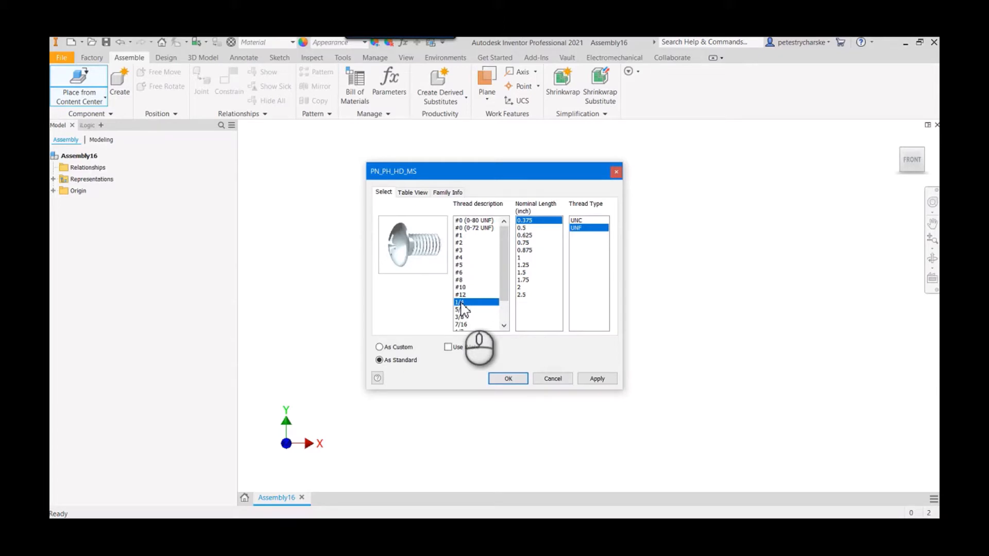
mouse_move(533, 272)
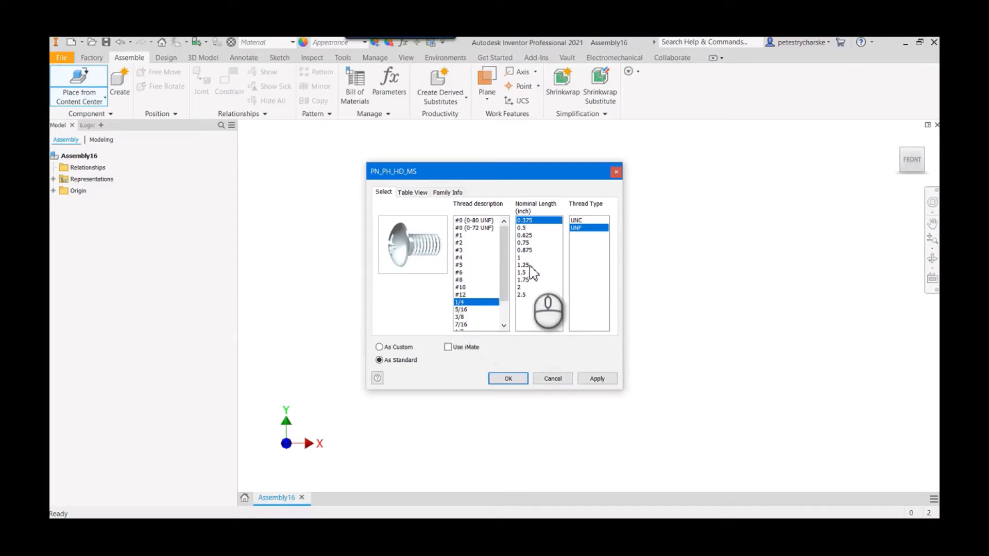
click(583, 220)
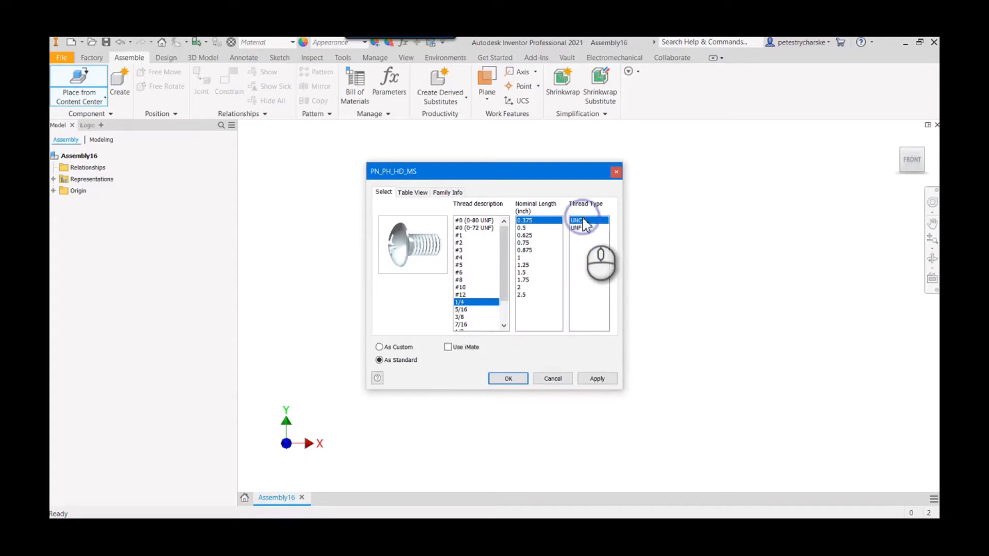
click(590, 228)
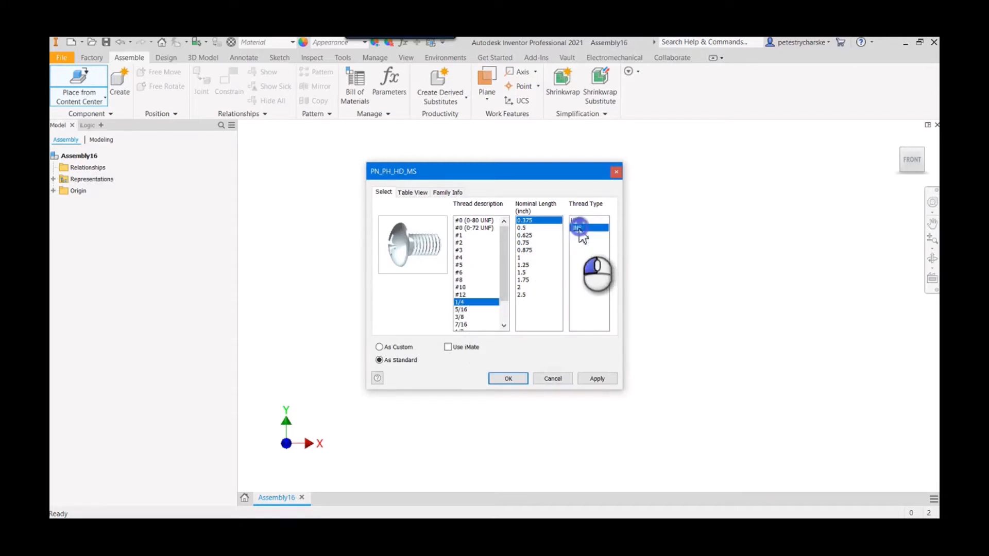
click(588, 228)
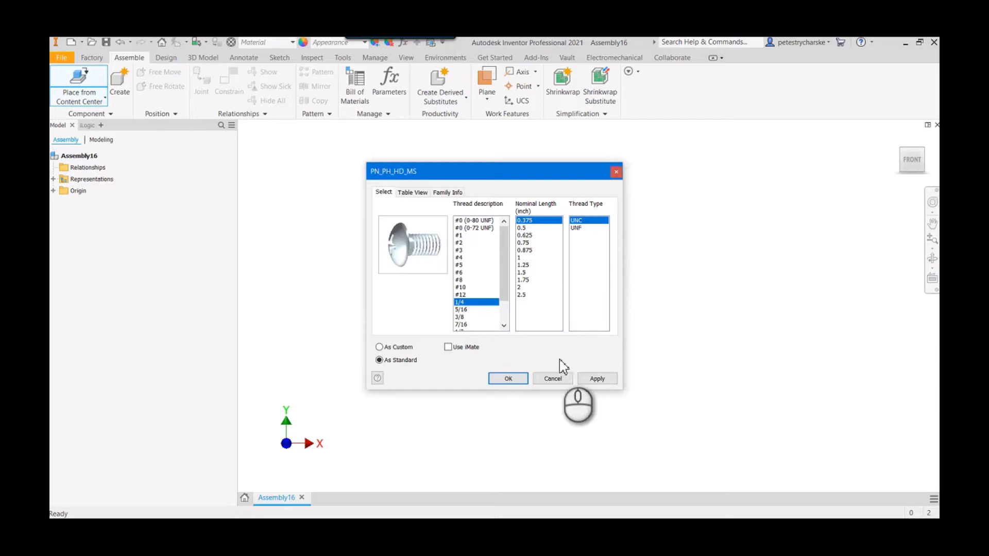
click(552, 378)
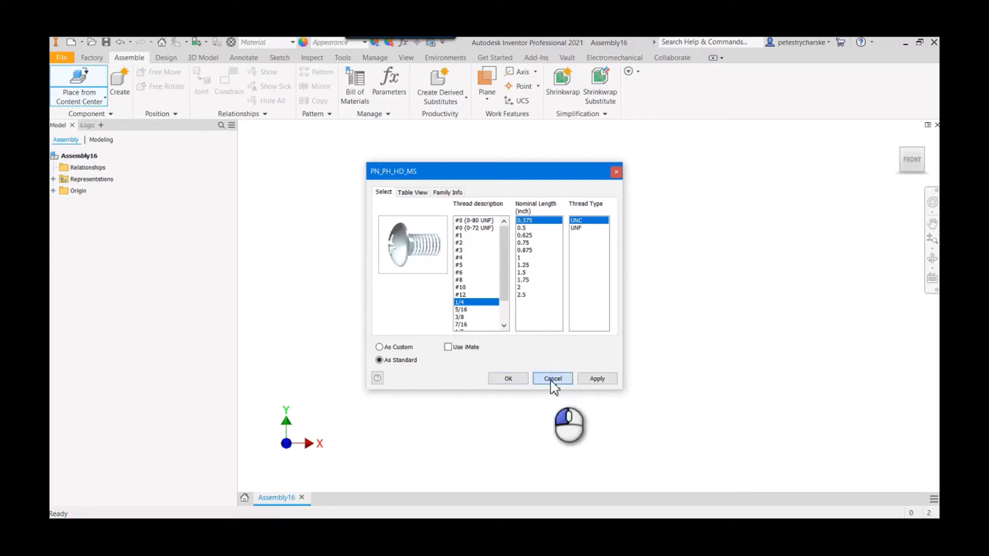
Cancel placement and open the Content Center Editor on the PN_PH_HD_MS round head family.
click(551, 378)
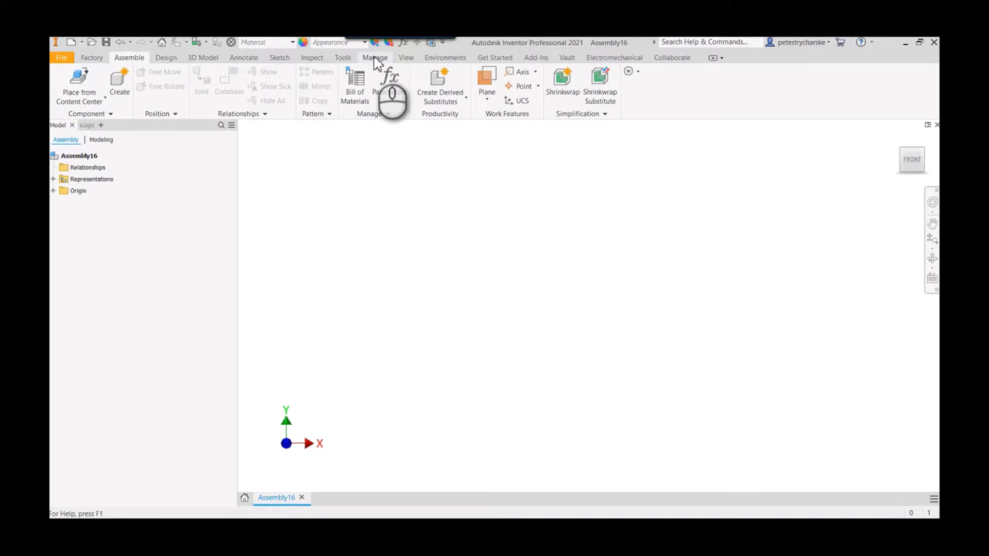
click(375, 58)
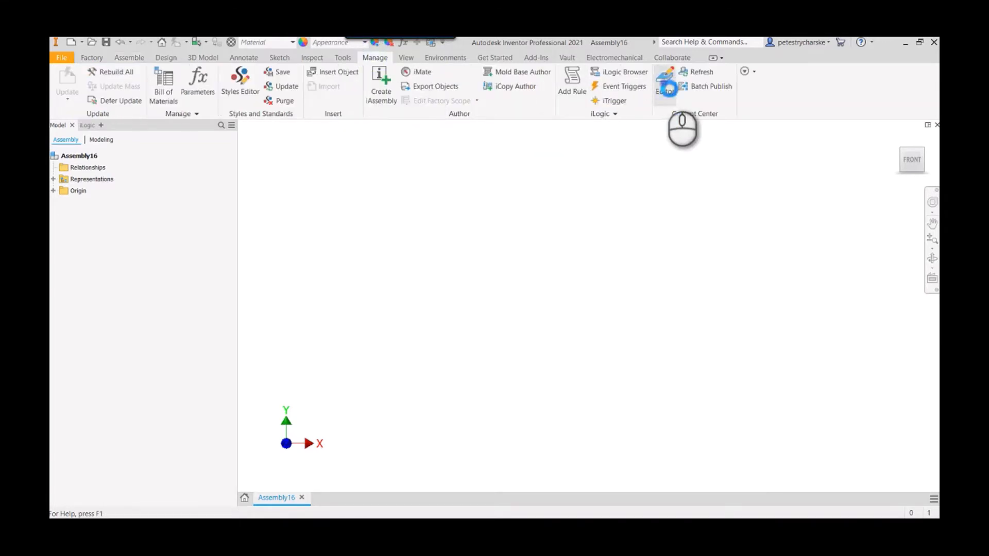
click(664, 75)
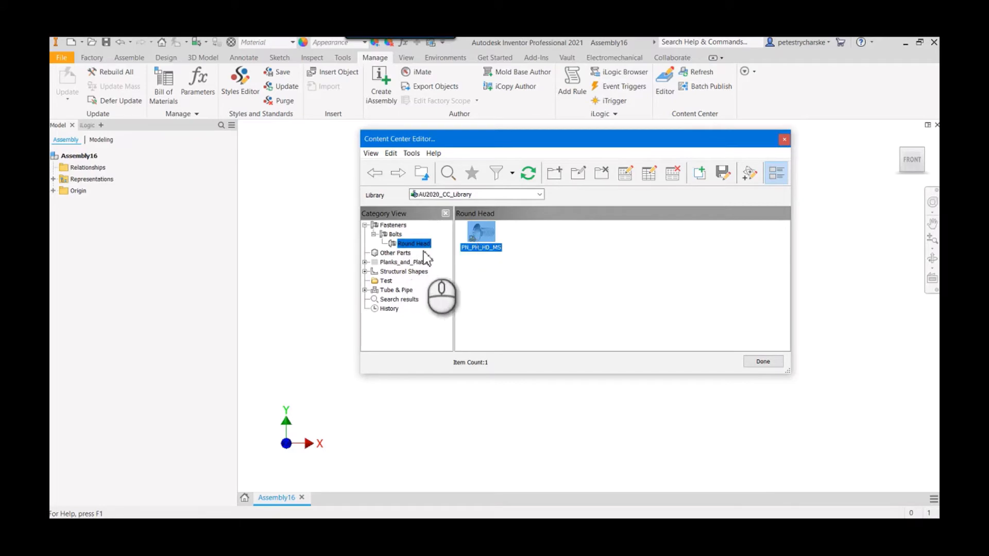
right_click(481, 233)
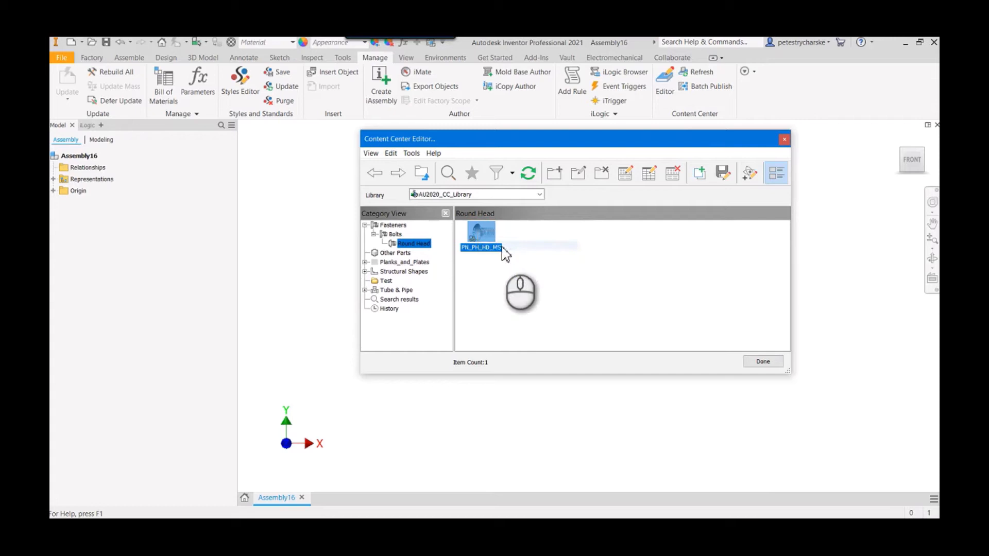
Open the PN_PH_HD_MS family table.
double_click(480, 231)
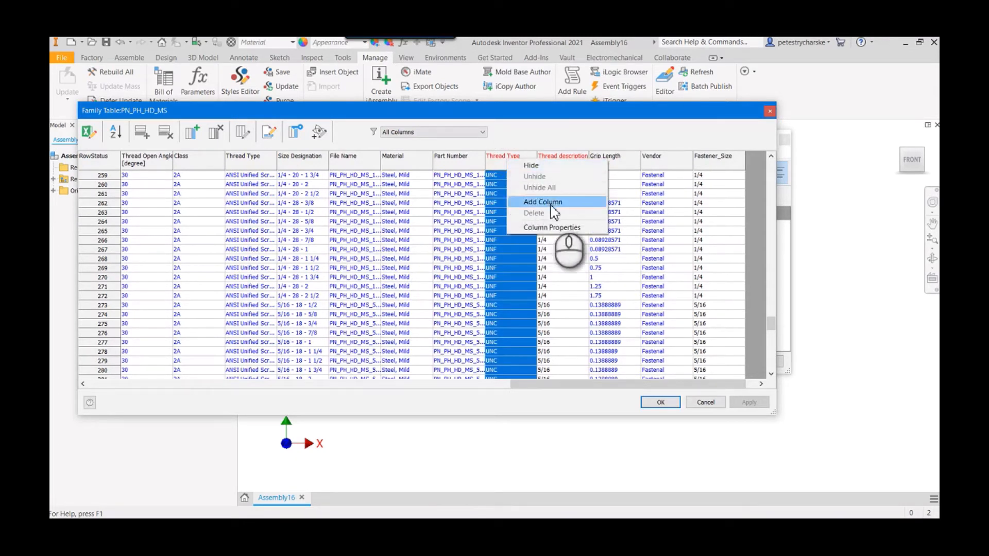
Add a column named Thread_Pitch, captioned 'Thread Pitch', with Expression Column enabled.
click(543, 202)
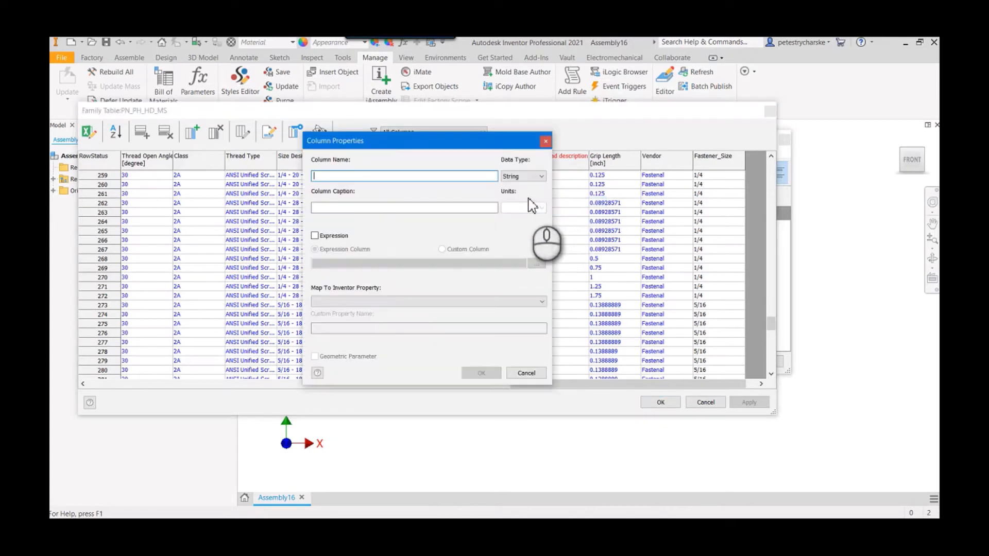
text(Thread_Pitch)
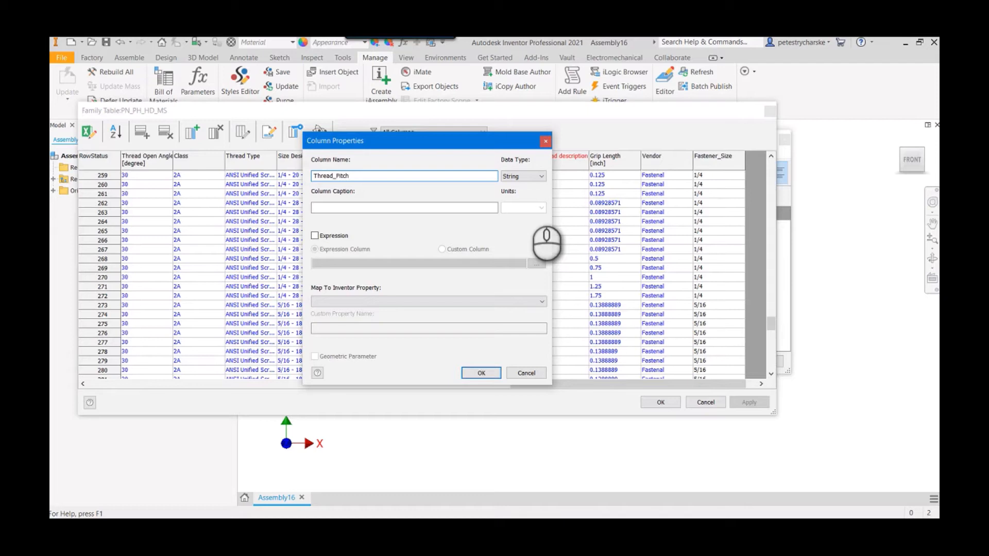
click(403, 207)
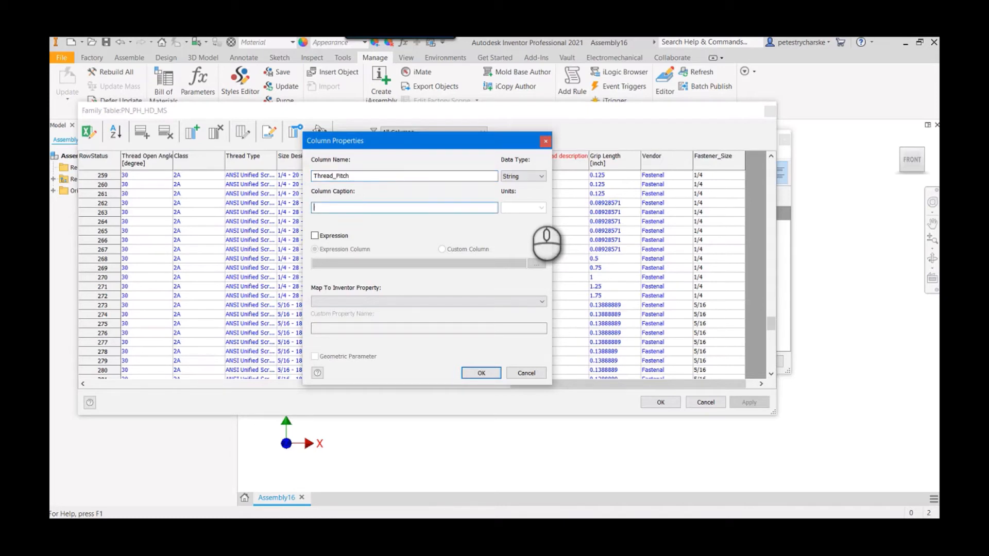
text(Thread Pitch)
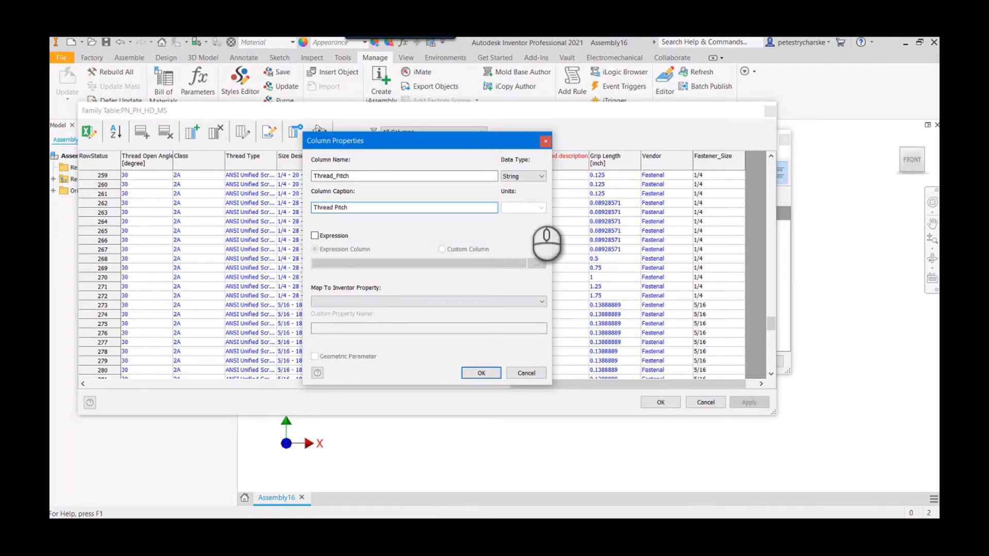
mouse_move(547, 211)
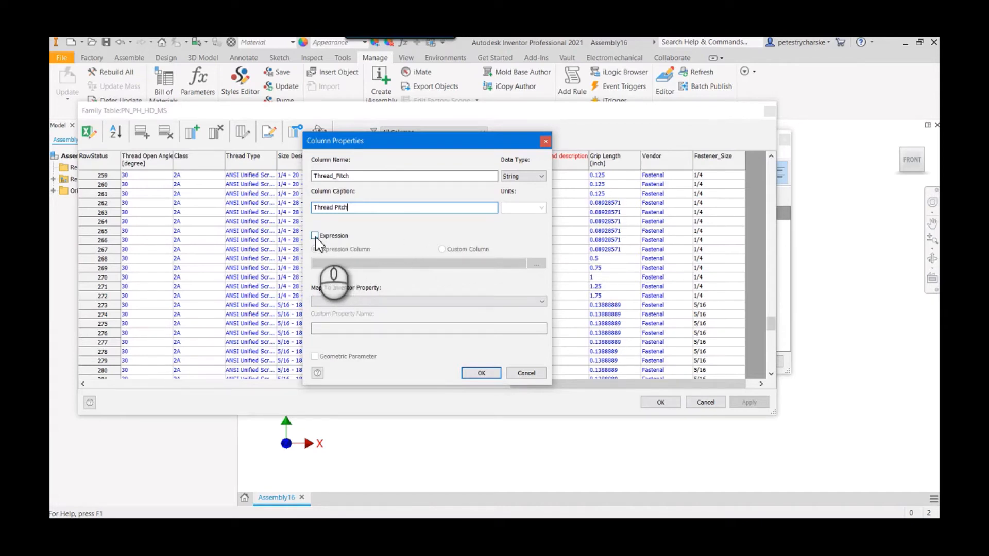
click(314, 235)
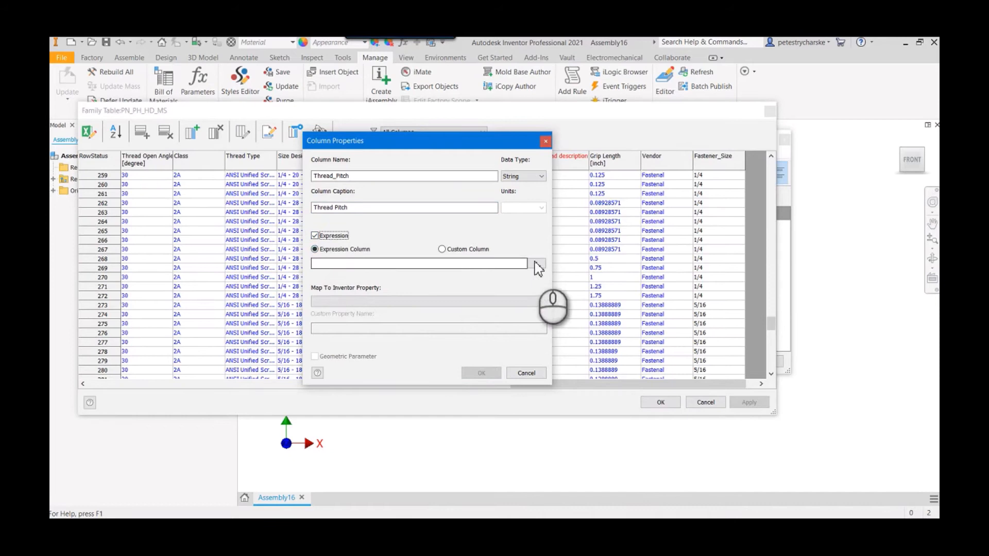
Enter the expression {TPU} & "_" & {TS} for Thread Pitch and confirm the column.
click(537, 263)
text({TPI} & ")
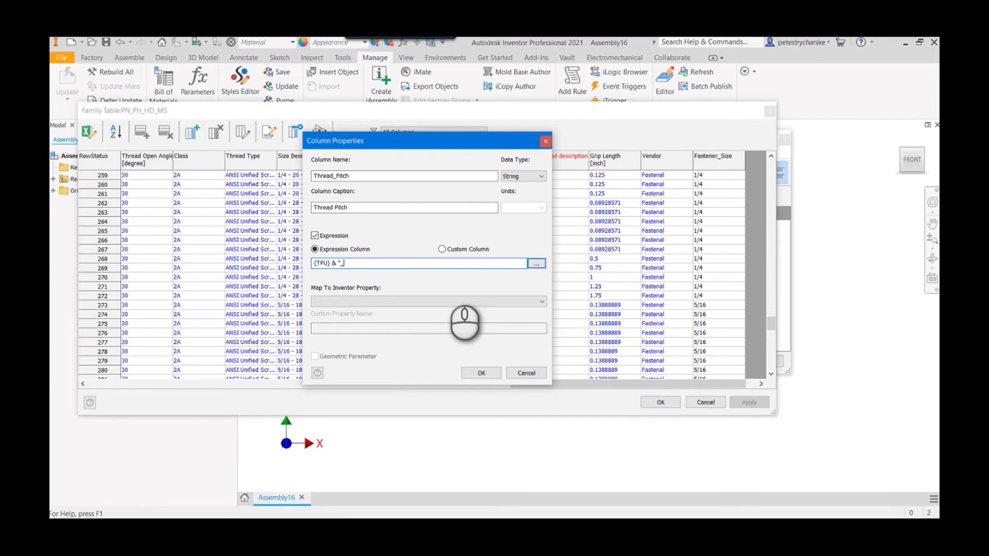
text(1)
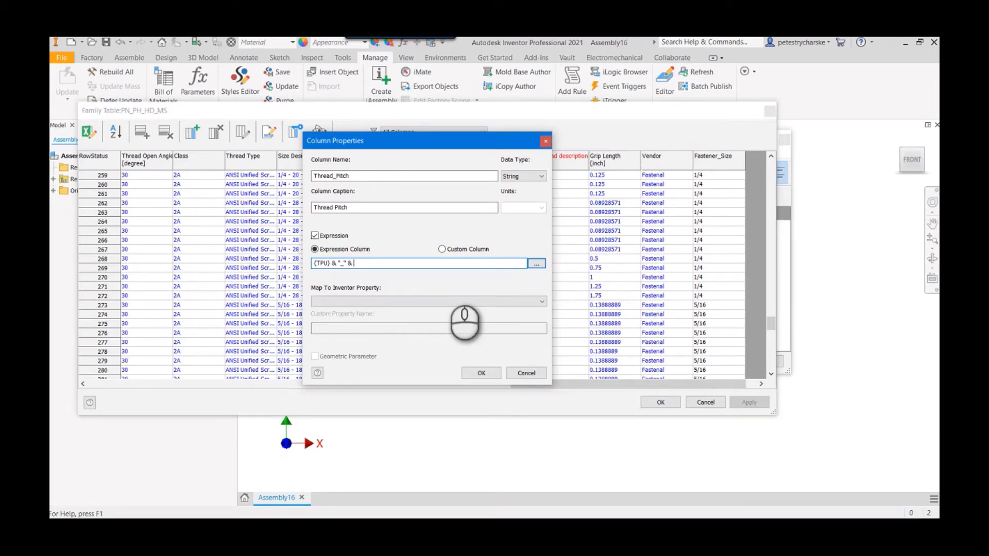
click(535, 263)
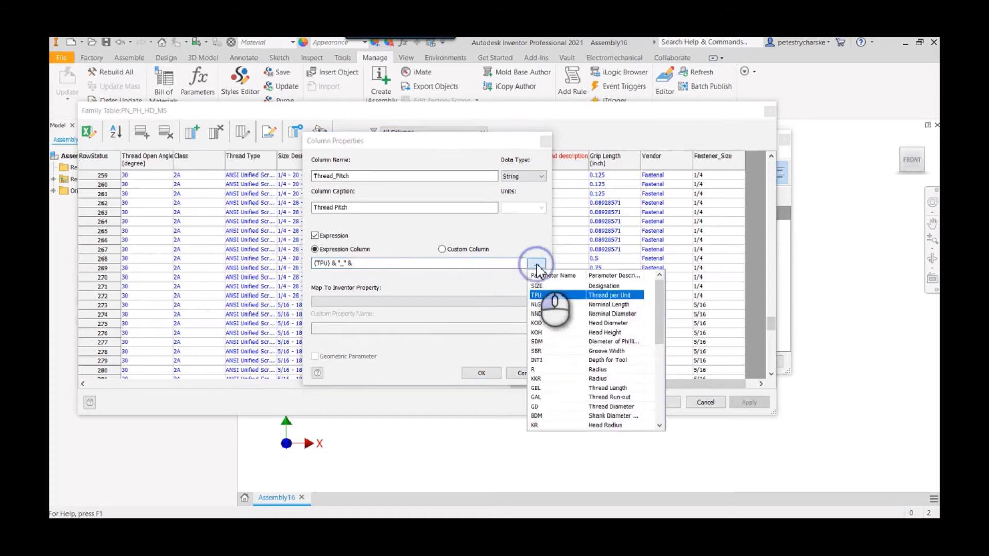
scroll(down, 3)
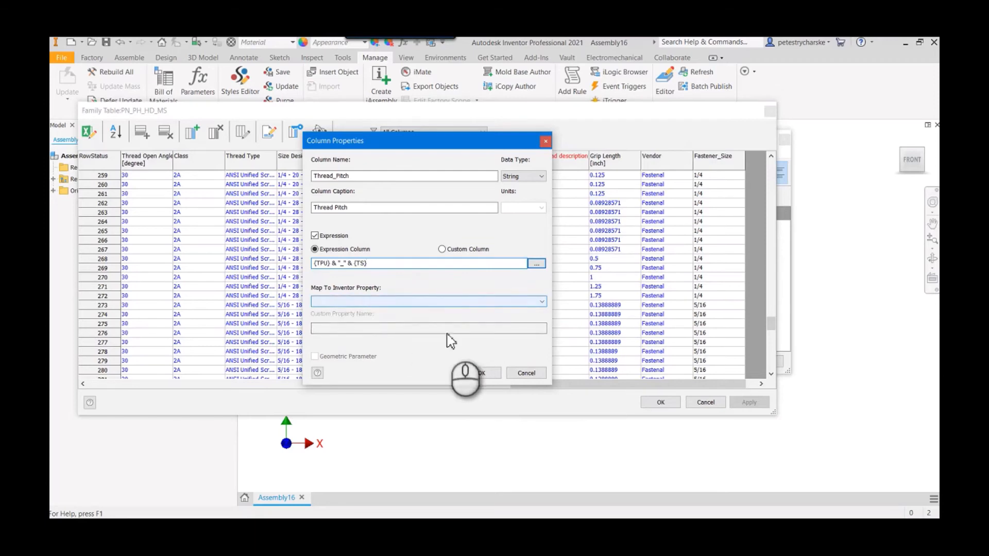
click(479, 372)
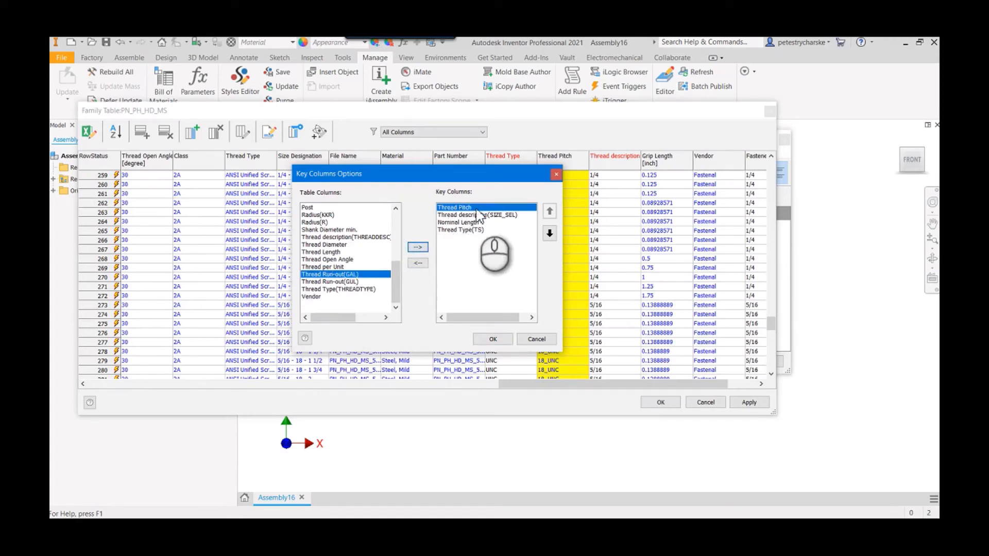
Replace Thread Type(TS) with Thread Pitch as the third key column.
click(549, 234)
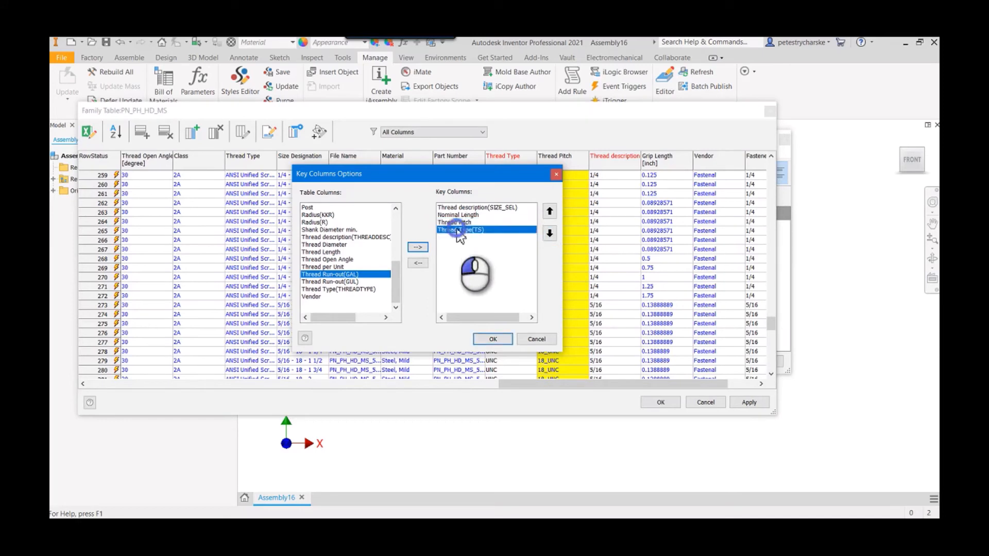
click(417, 263)
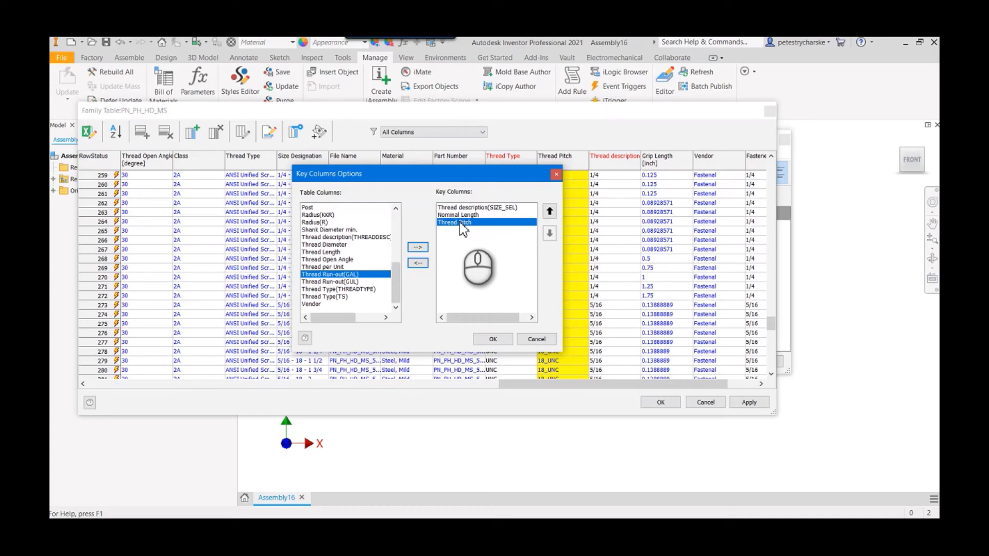
click(493, 340)
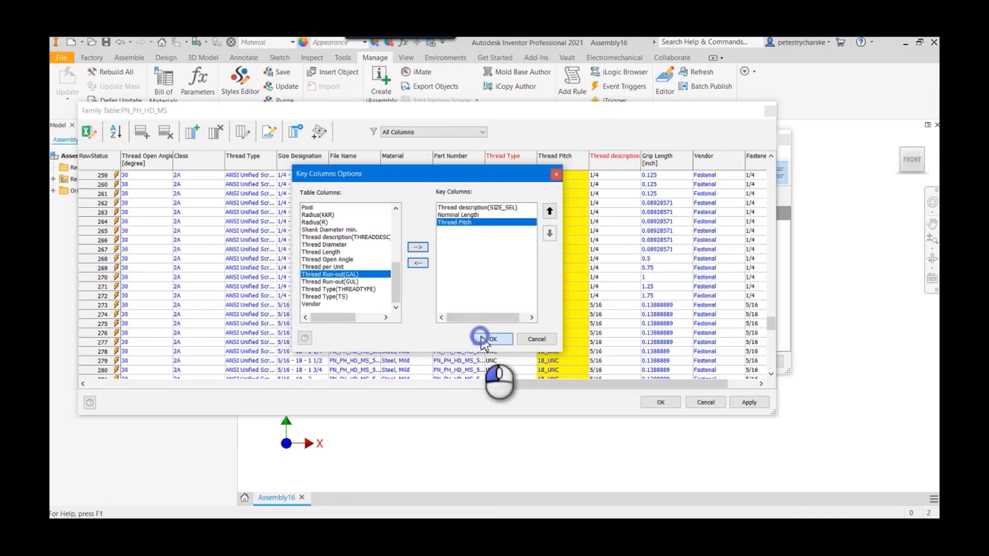
click(493, 339)
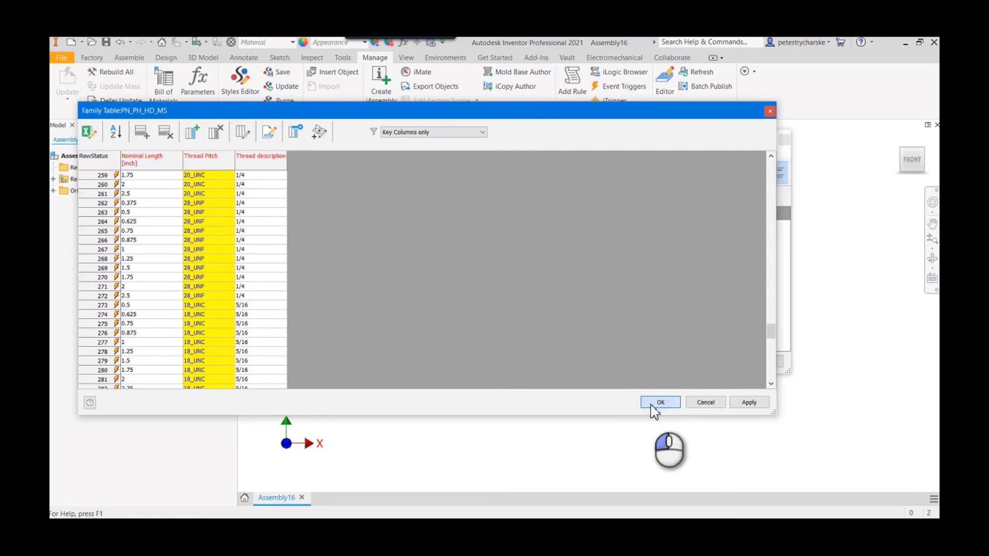
Accept the family table, publish the PN_PH_HD_MS family, and close the Editor.
click(660, 402)
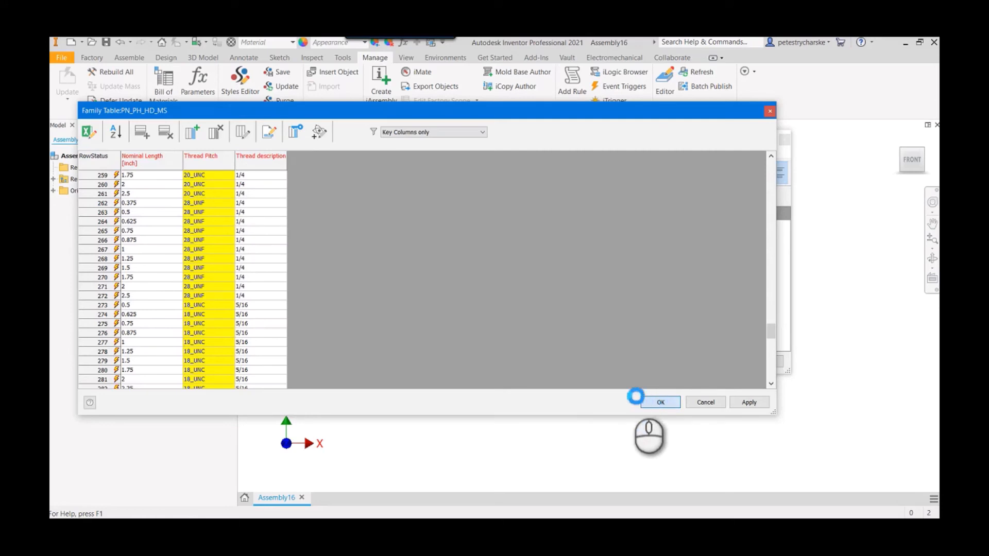
click(660, 402)
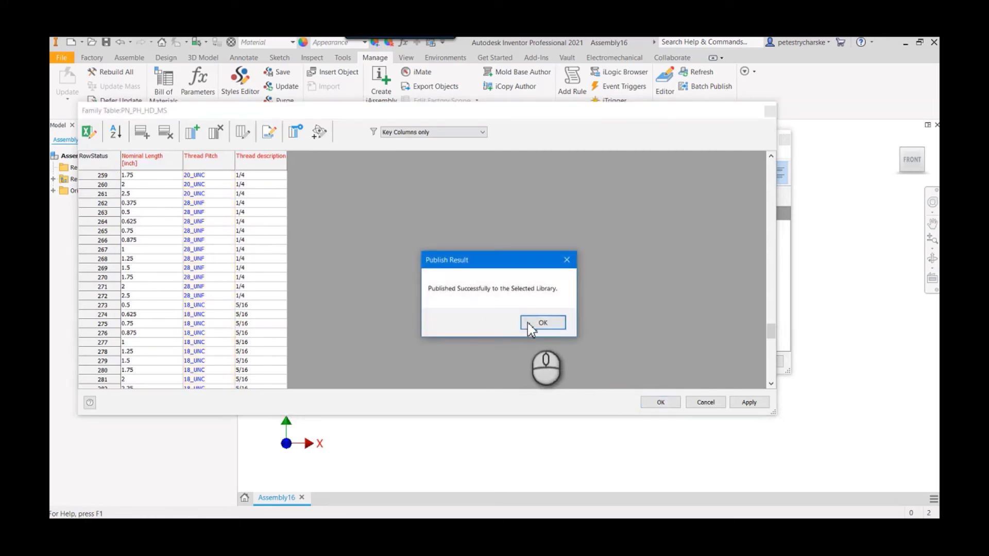
click(542, 322)
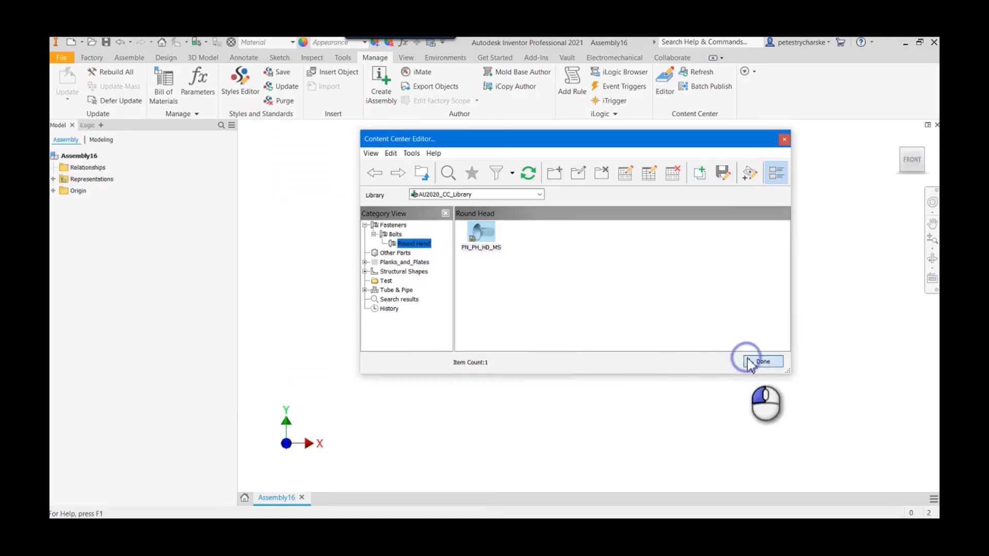
click(761, 361)
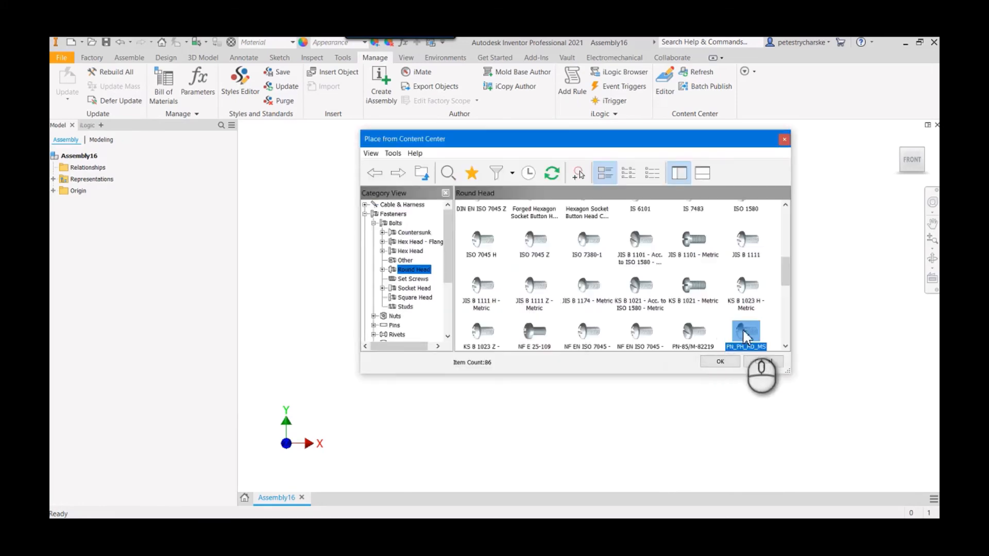
Open PN_PH_HD_MS and choose size 1/4, length 1, and thread pitch 28_UNF.
click(719, 361)
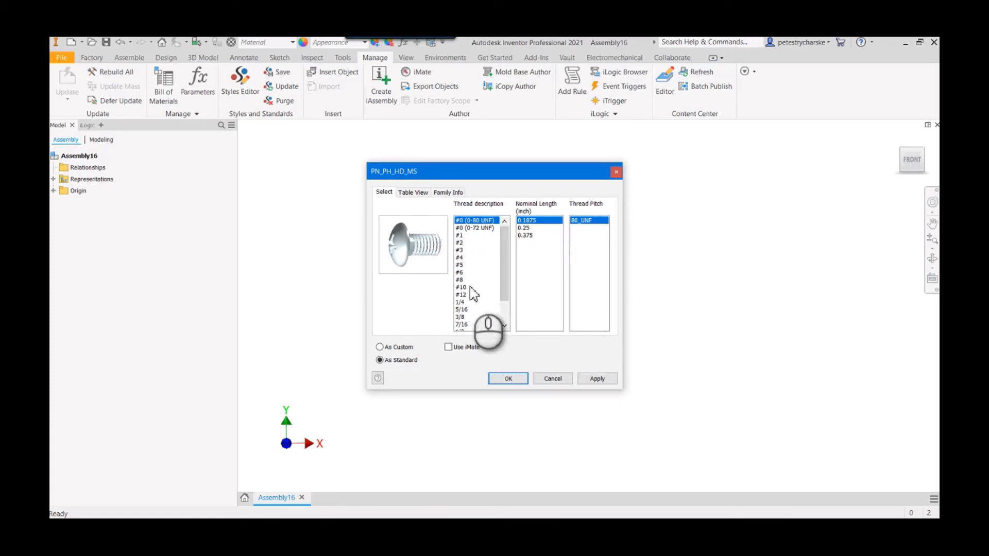
click(460, 302)
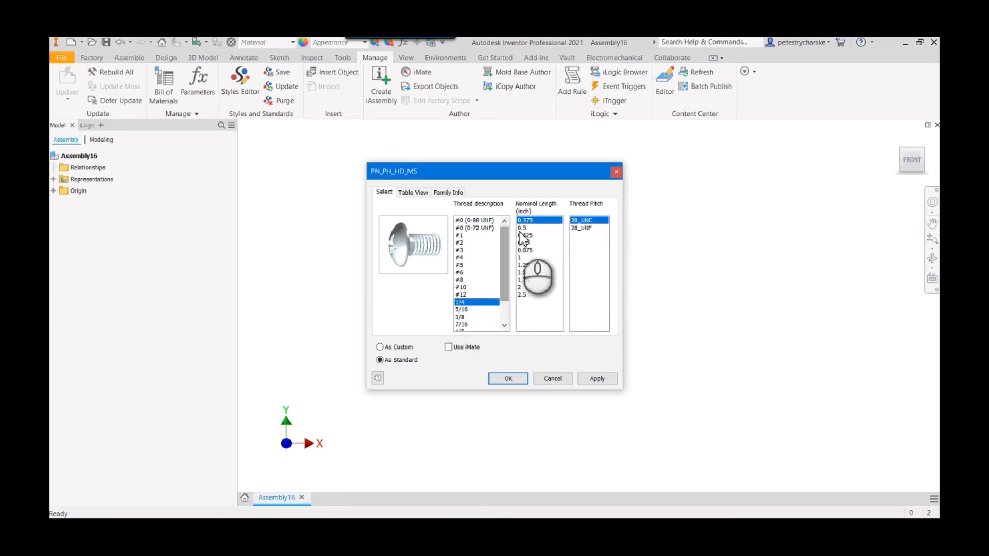
click(525, 258)
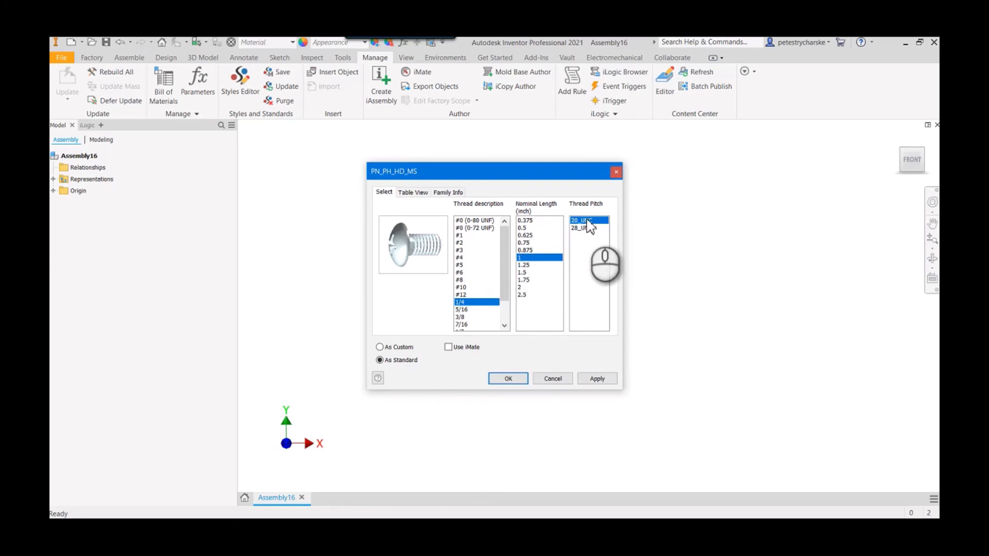
click(586, 220)
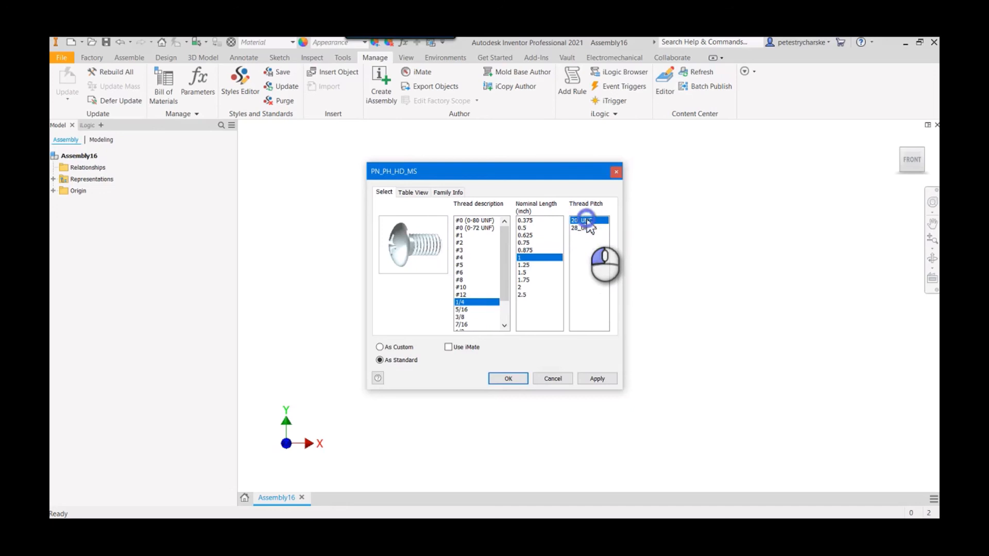
click(581, 228)
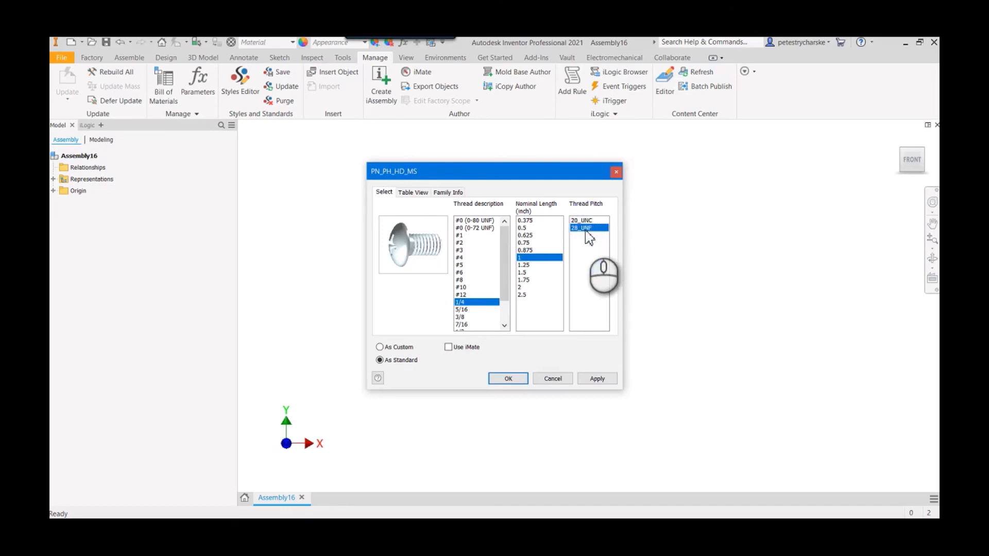